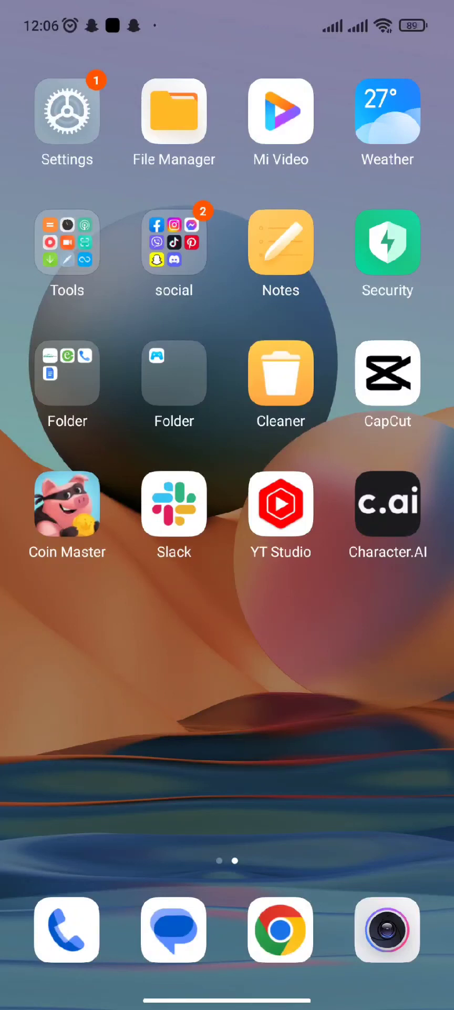
Go from the home screen through Settings and Apps to App management
scroll(left, 3)
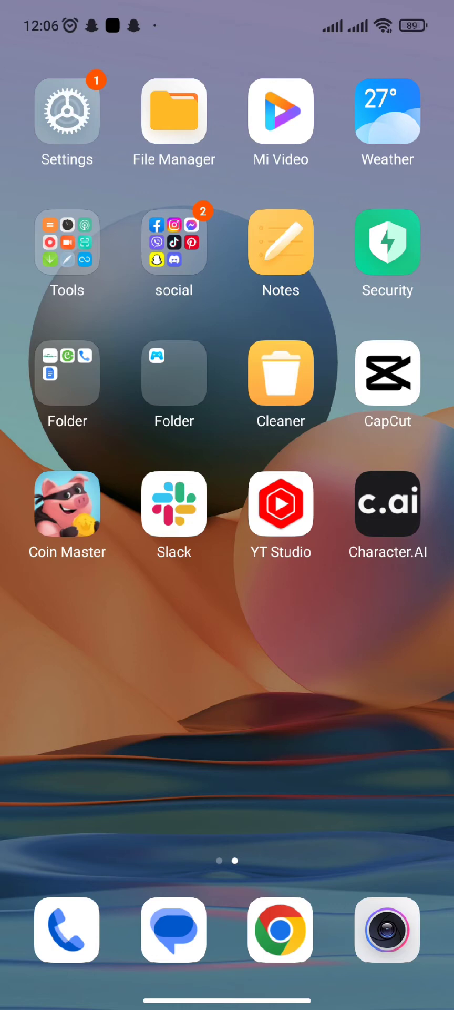
click(66, 112)
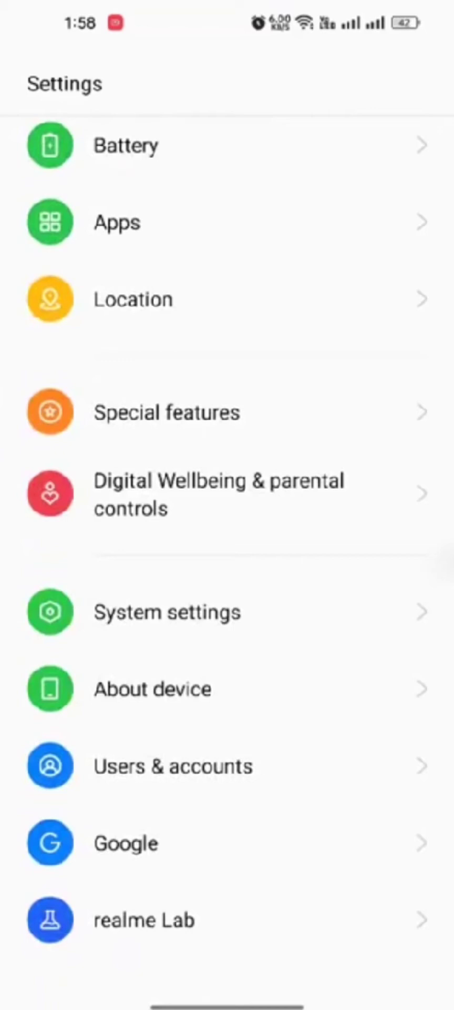
click(117, 222)
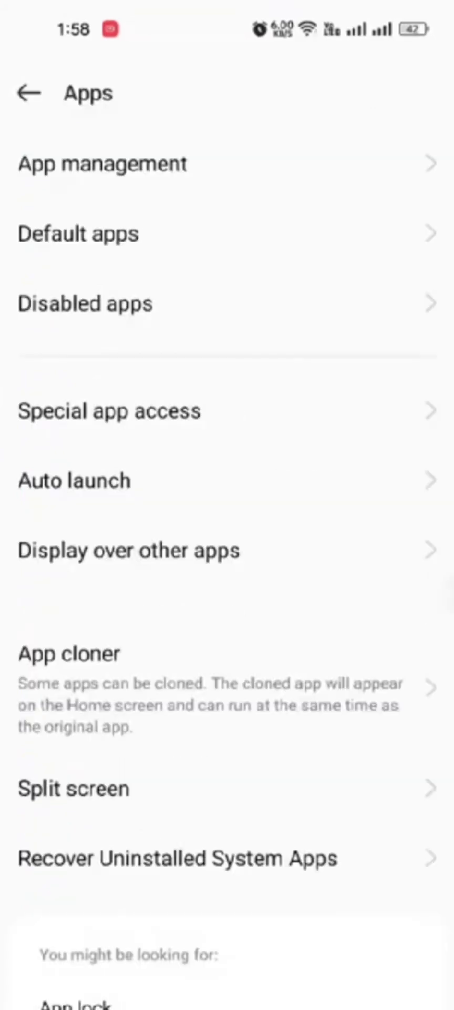
click(103, 162)
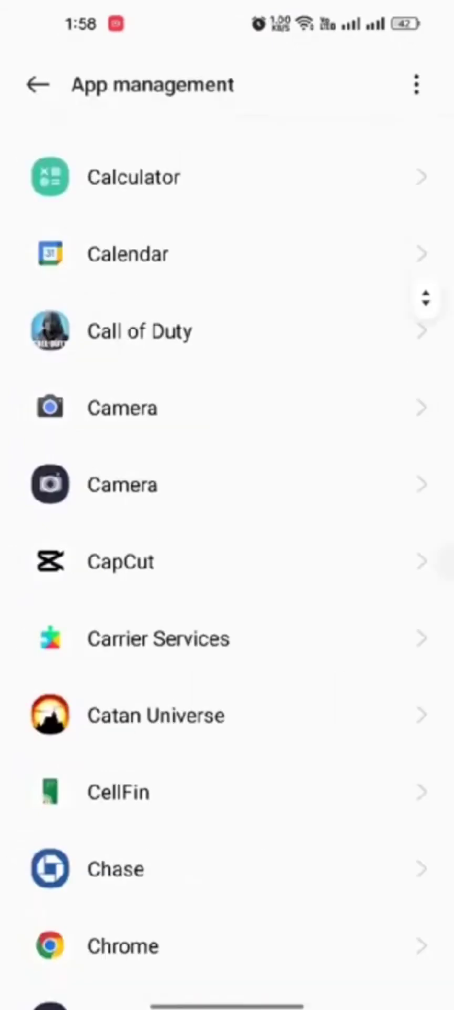
Scroll down the App management list toward the Chase app
scroll(down, 3)
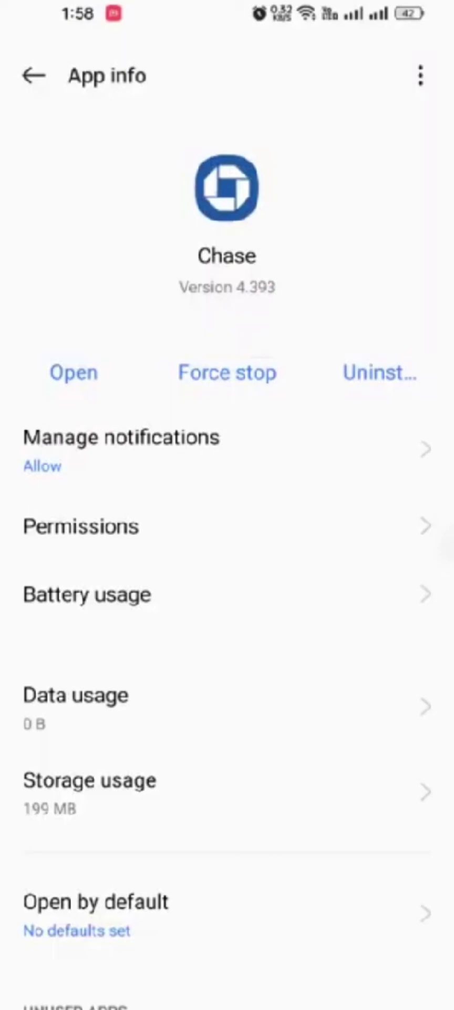
click(81, 525)
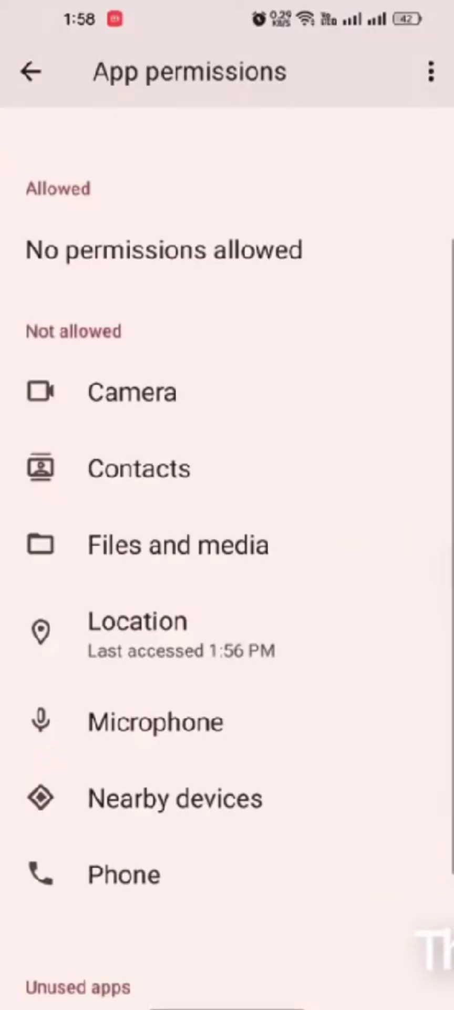
click(31, 71)
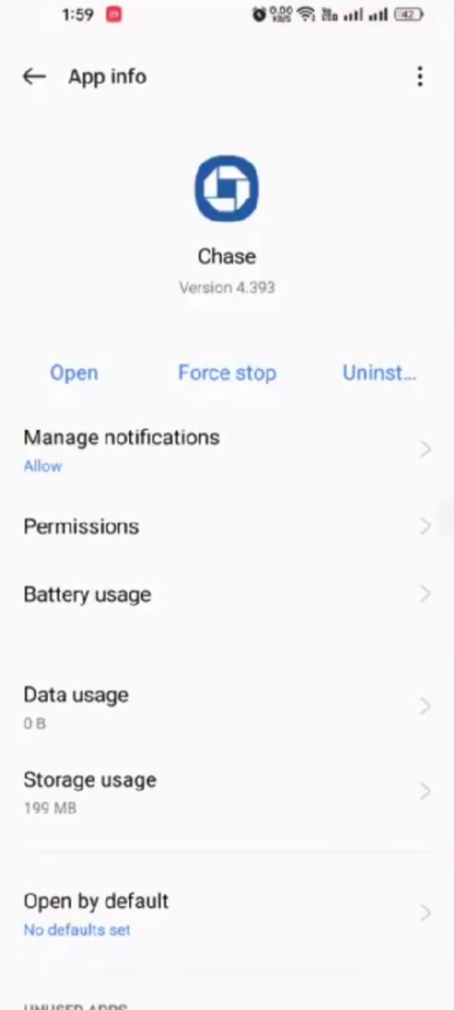
click(226, 372)
text(chase mobile)
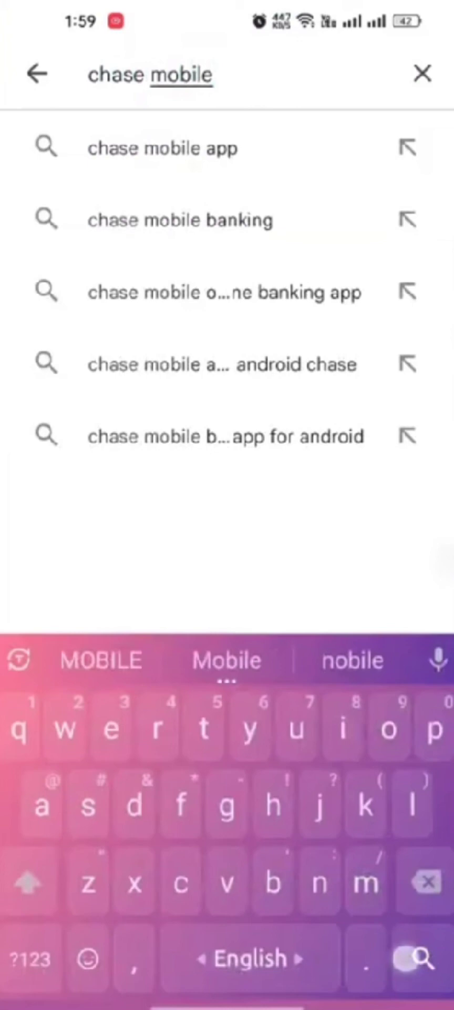
Pick the 'chase mobile' suggestion to run the Play Store search
click(162, 147)
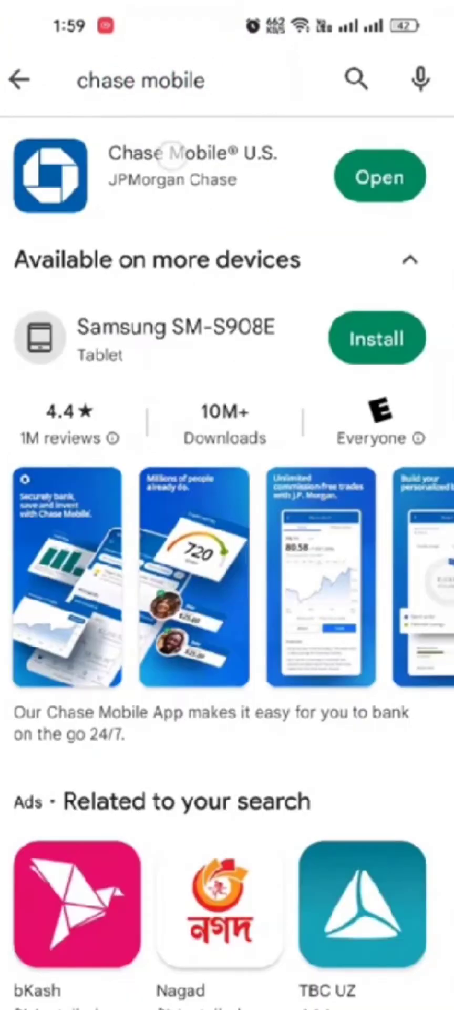